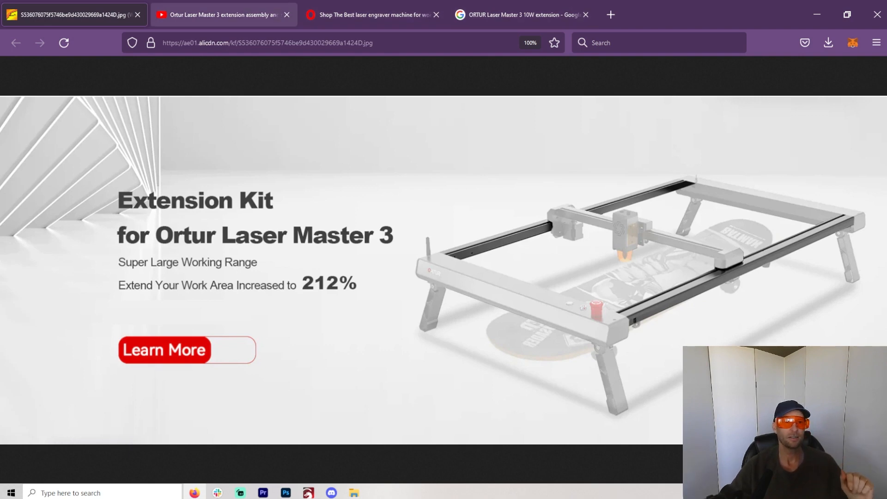
Switch to the YouTube tab and watch the Ortur Laser Master 3 extension assembly video
click(224, 15)
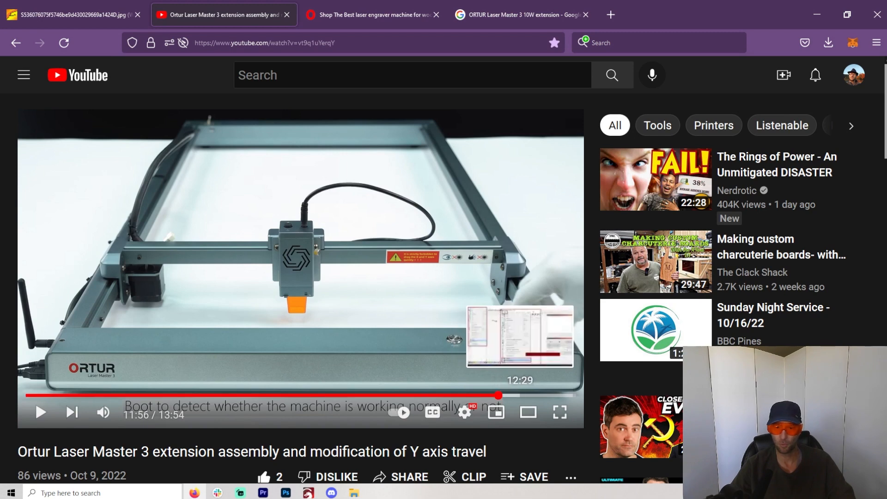
mouse_move(497, 396)
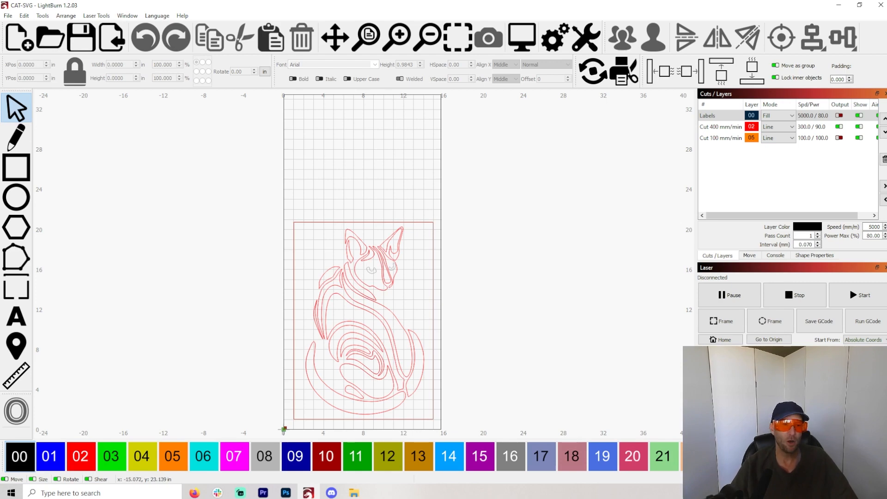
Add the text 'signs for the world' and rotate it 90° clockwise to run vertically
click(14, 316)
text(signs for the worl)
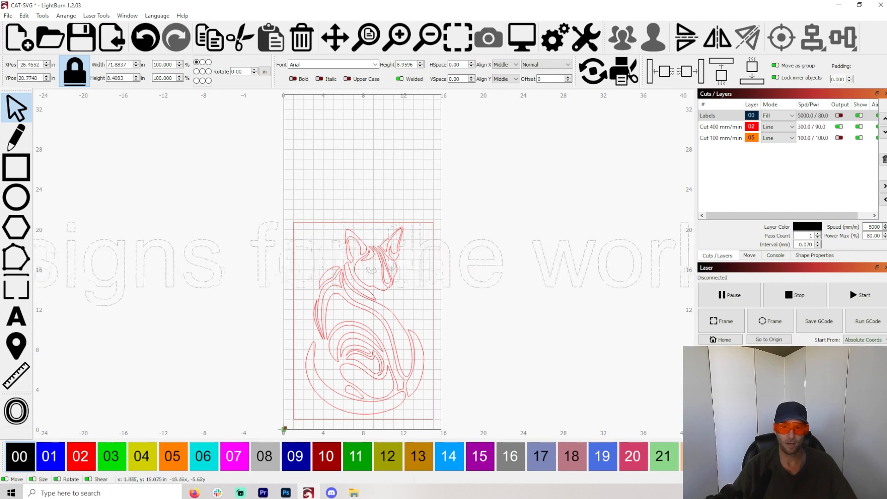
click(68, 15)
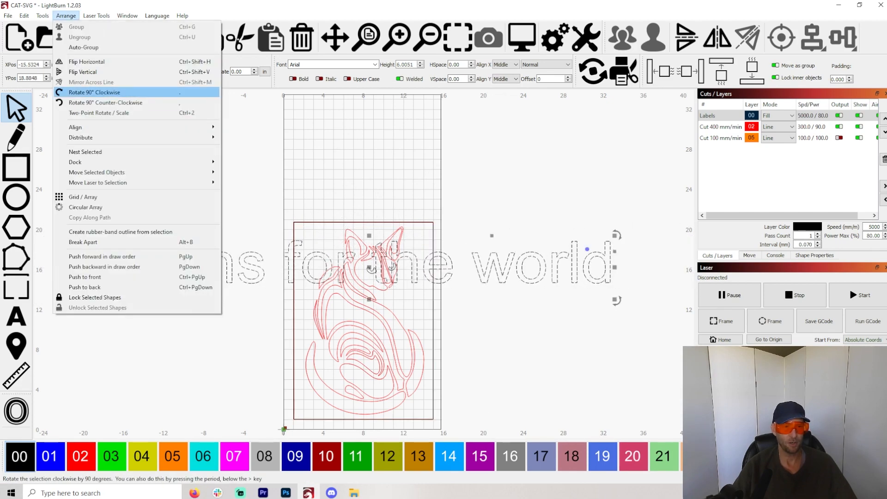
click(95, 91)
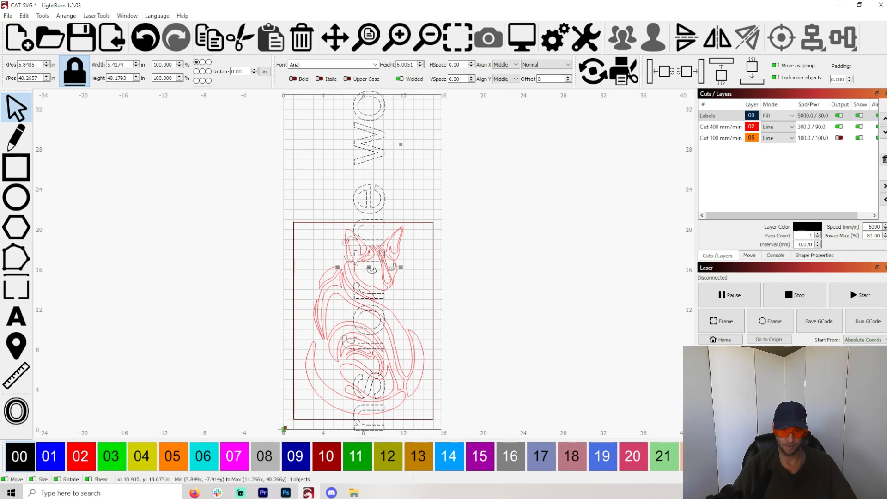